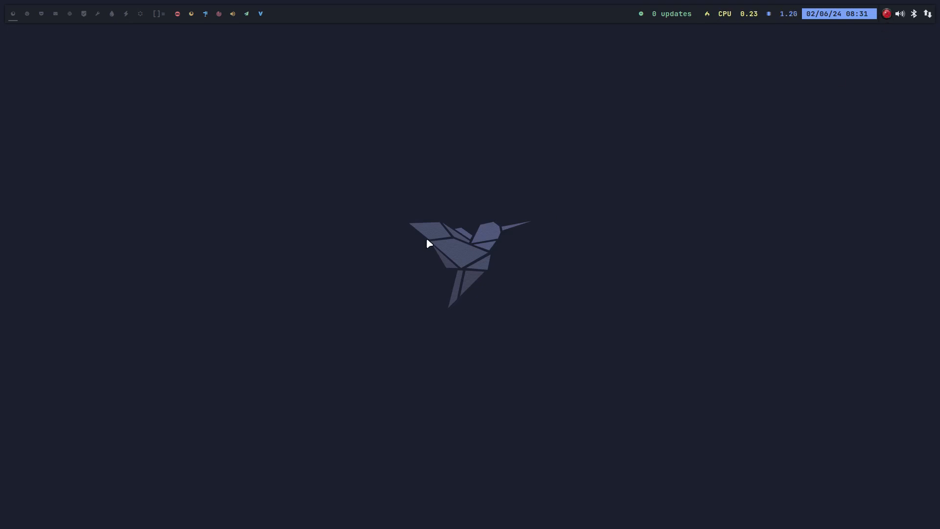
- Launch Firefox and enter arcolinux.info in the address bar to load the ArcoLinux site
click(184, 13)
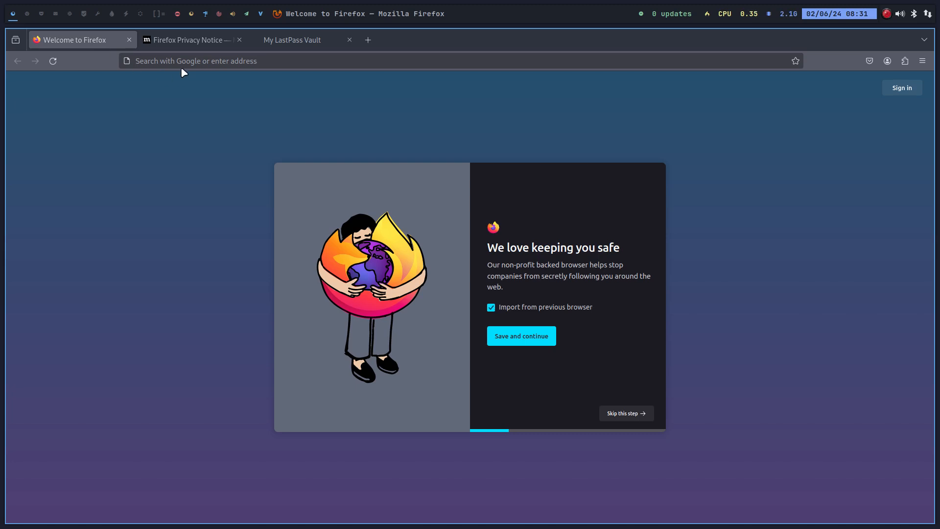
click(195, 60)
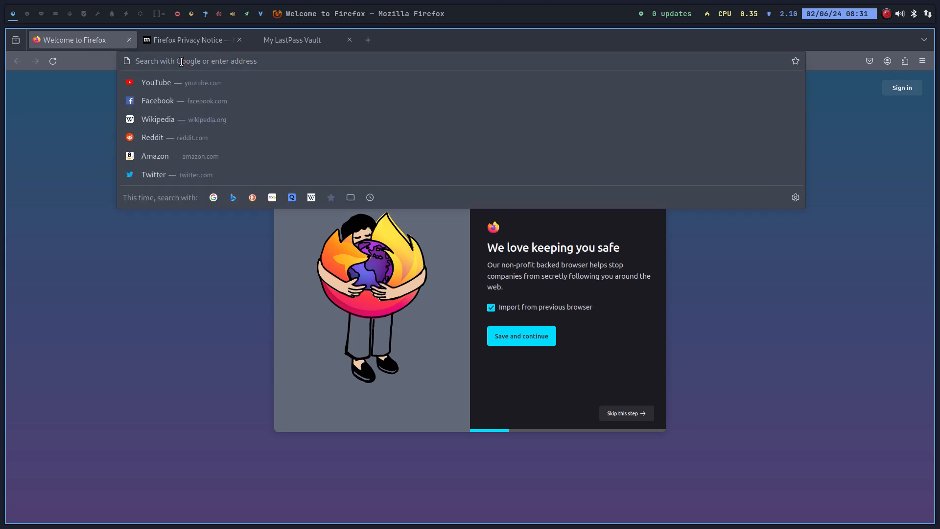
text(arcolinux.info)
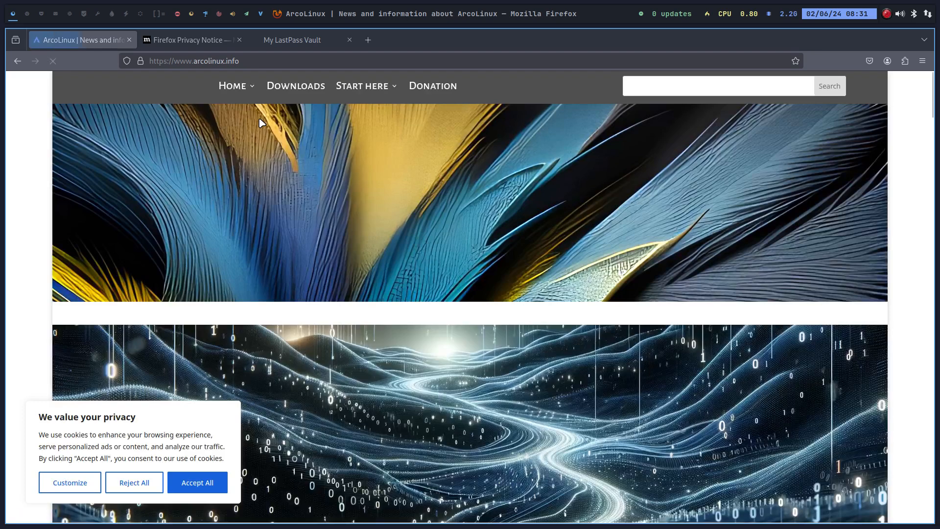
- Accept the cookie banner and highlight the archway entry in the 16 ways to install Arch list
scroll(down, 3)
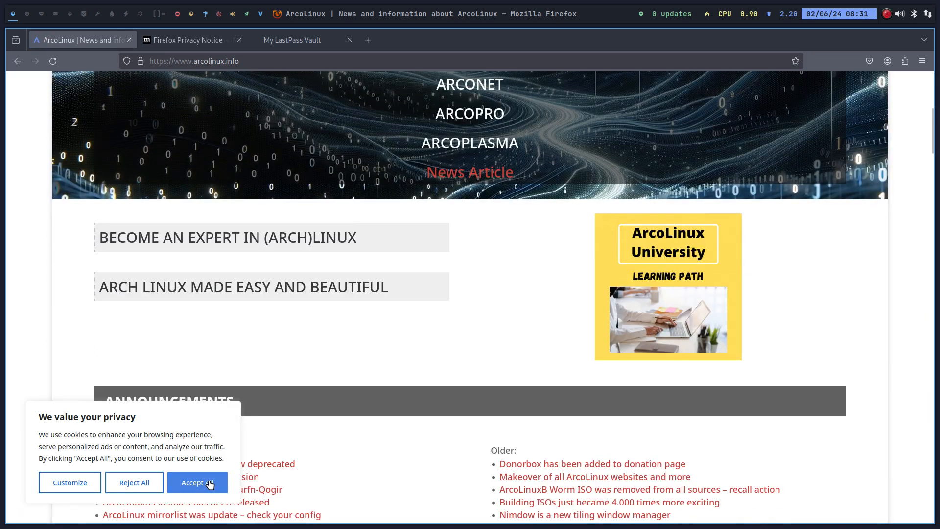
click(197, 483)
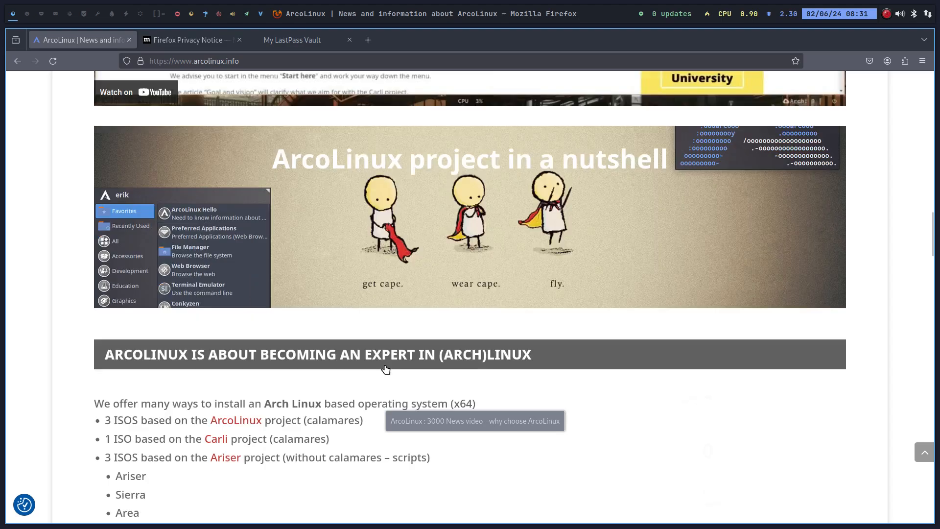
scroll(down, 3)
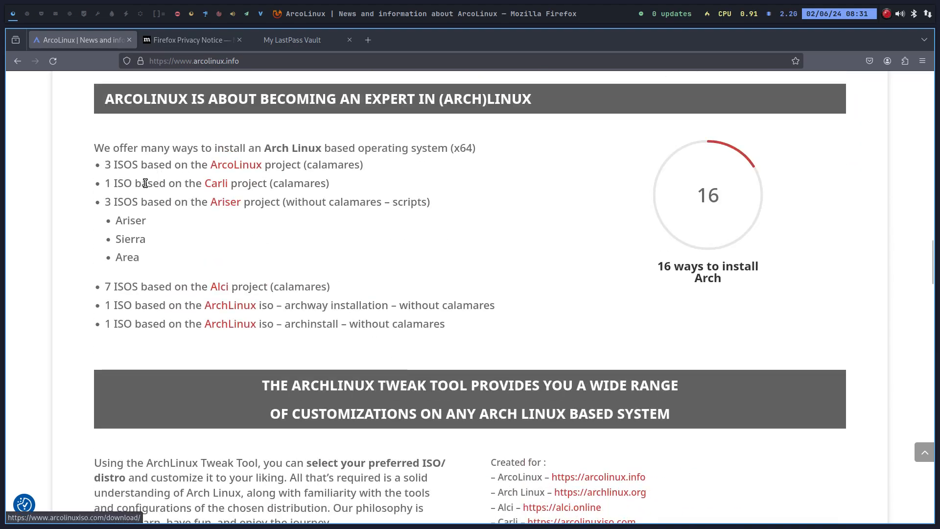
mouse_move(145, 279)
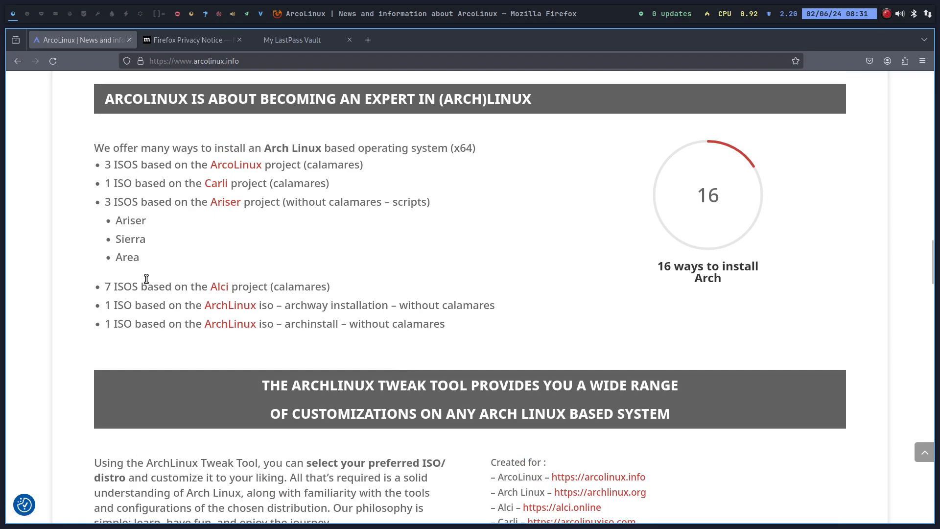
mouse_move(142, 297)
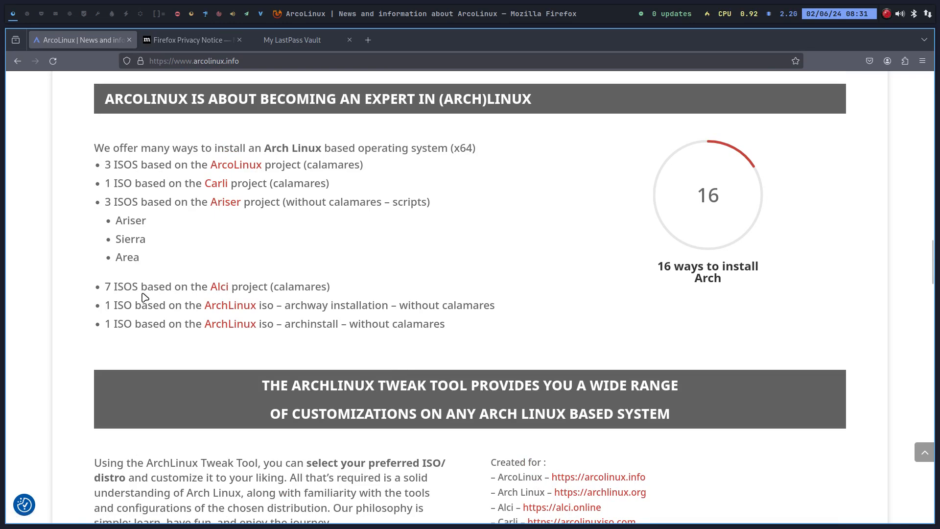
double_click(295, 304)
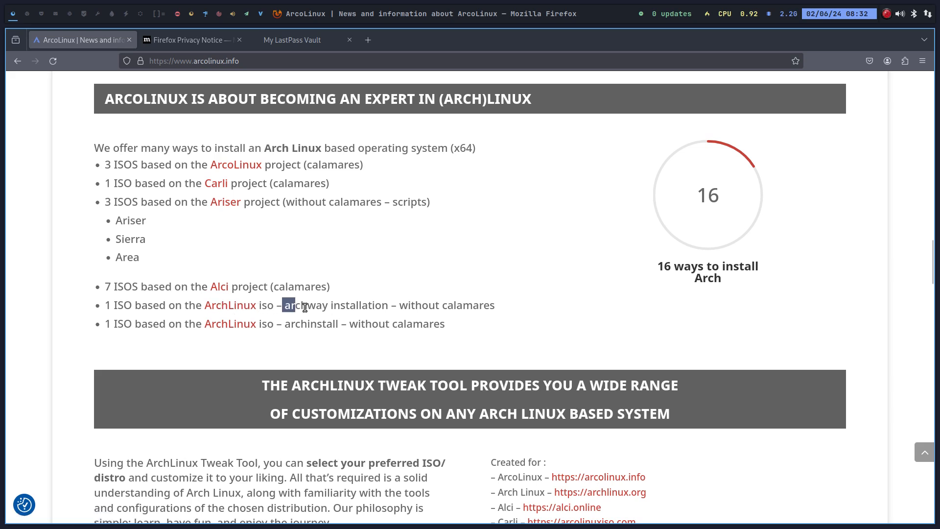
drag(285, 304, 386, 305)
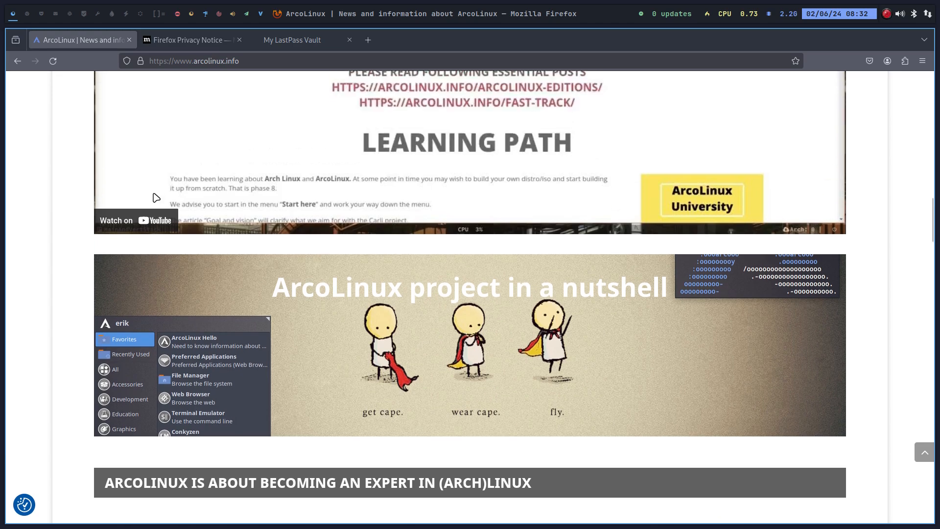
- Go to the ArcoLinuxD site and load its Phase 7 Archinstall page
scroll(up, 3)
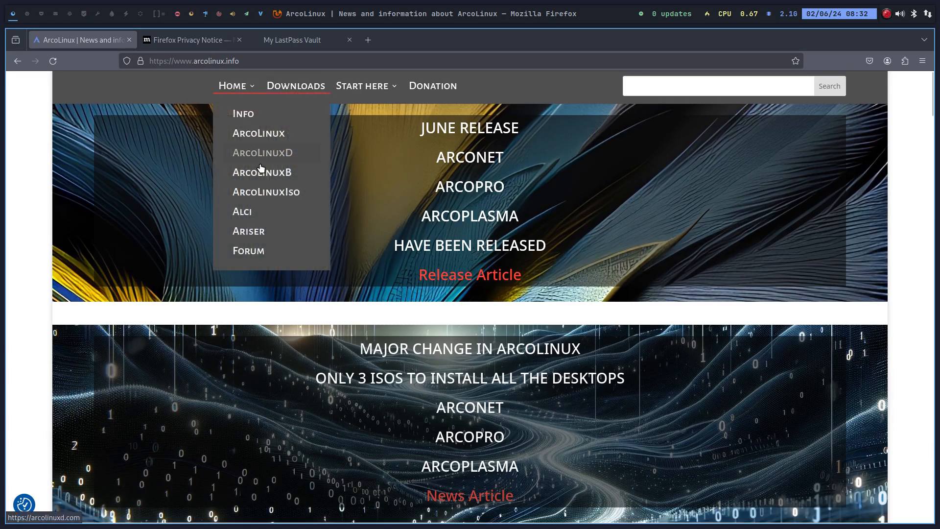
mouse_move(265, 174)
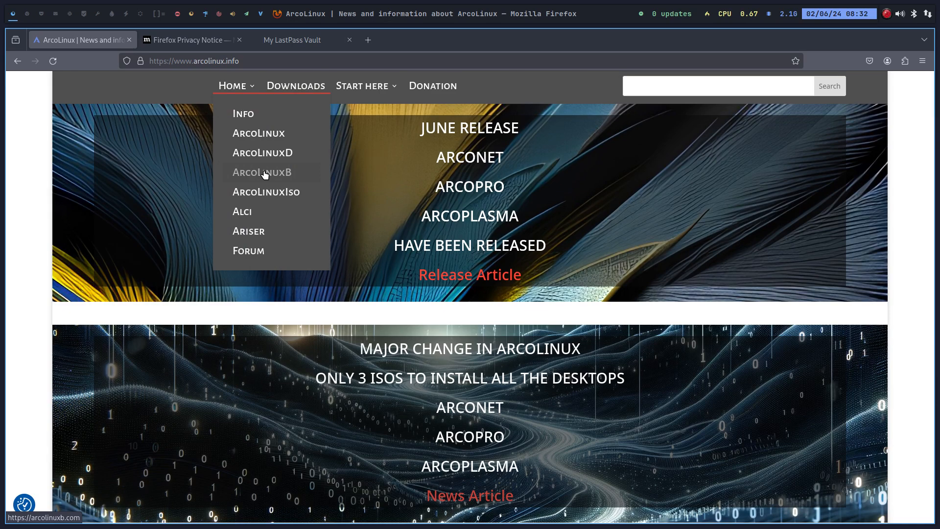
click(262, 152)
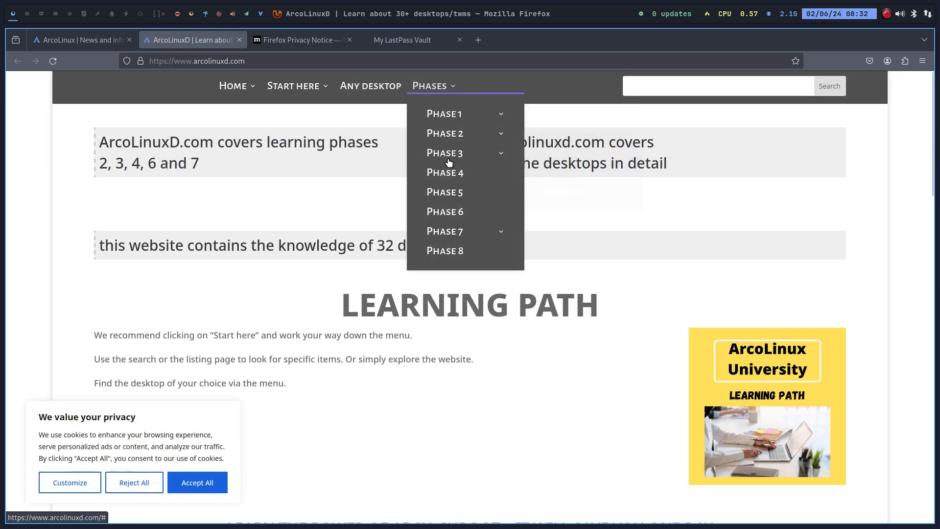
mouse_move(445, 231)
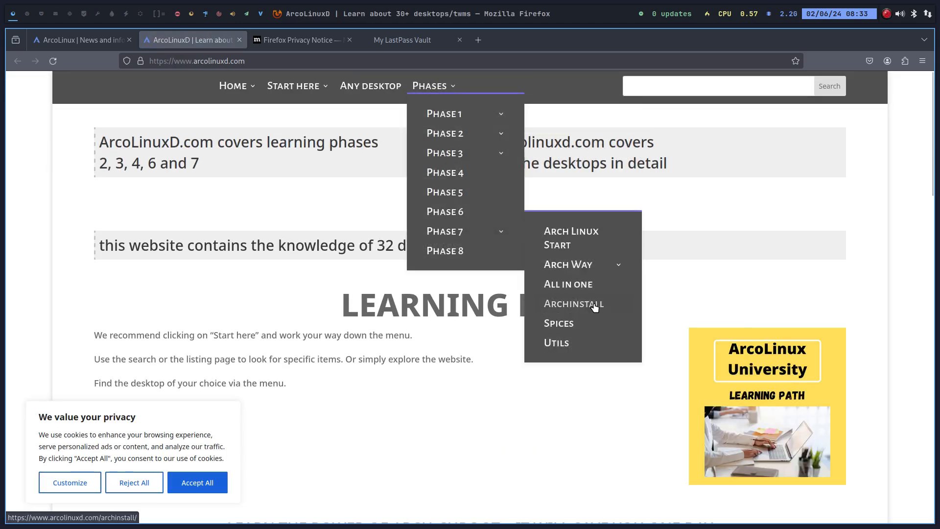
click(573, 303)
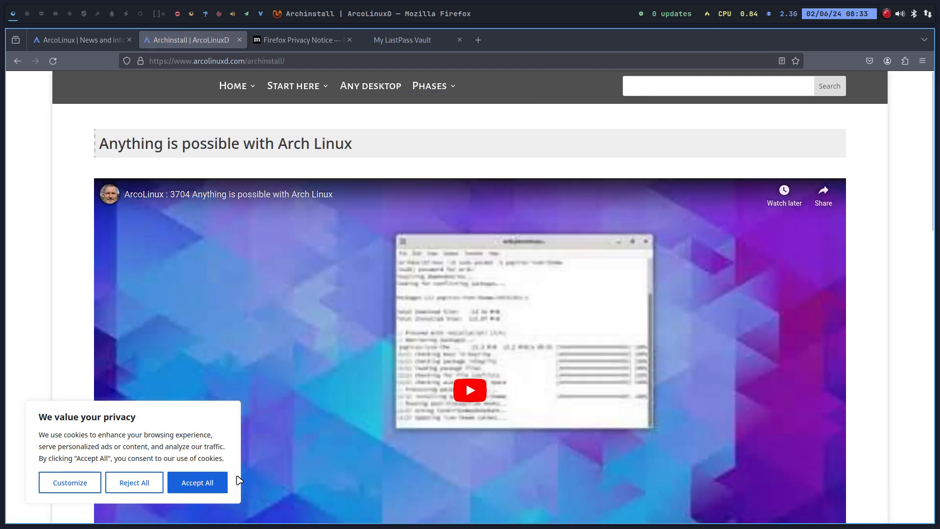
- Browse the Archinstall page's videos and installer notes
scroll(down, 3)
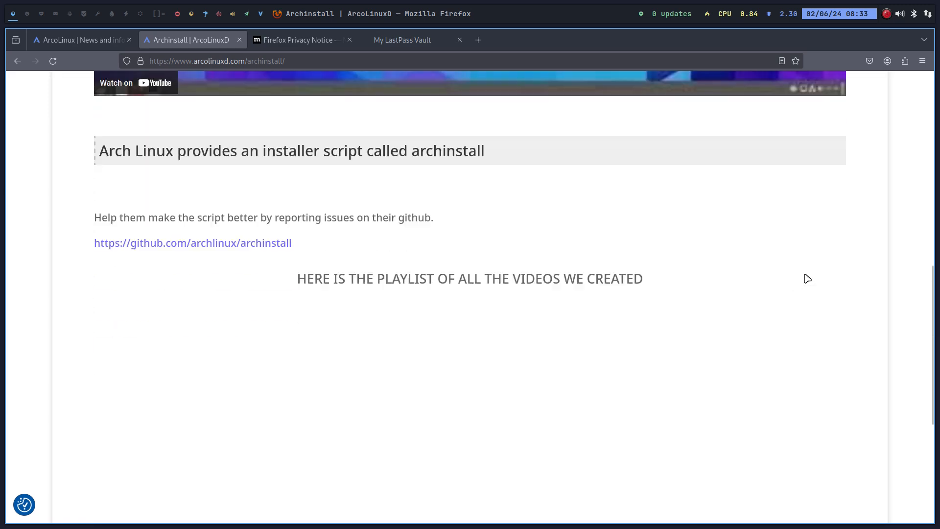
scroll(down, 3)
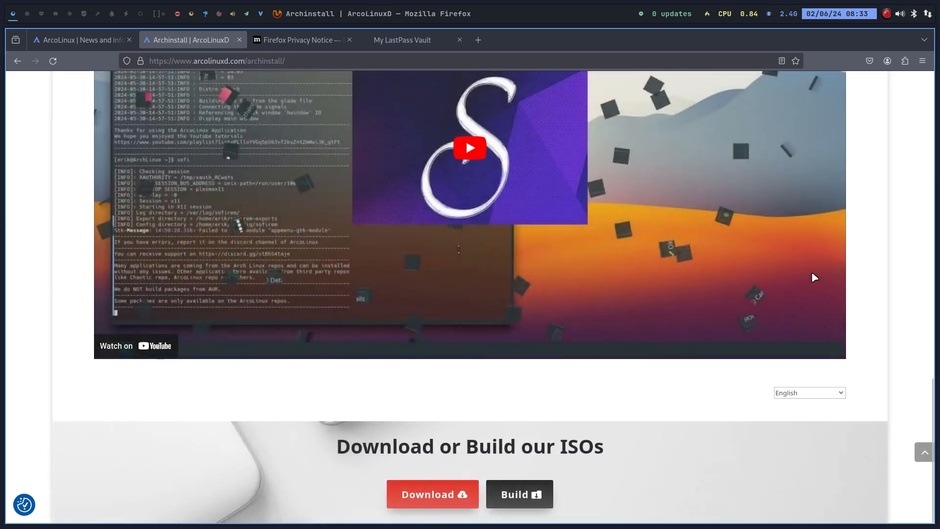
scroll(up, 3)
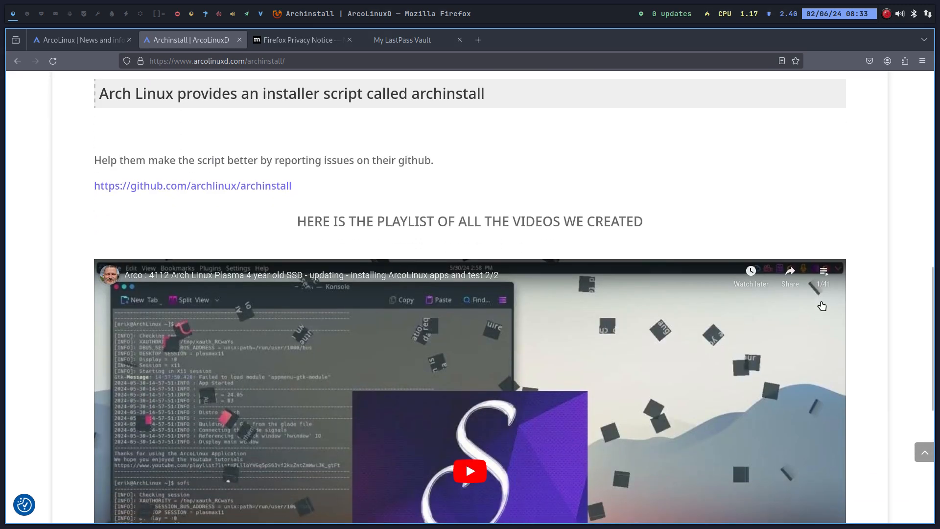
click(823, 270)
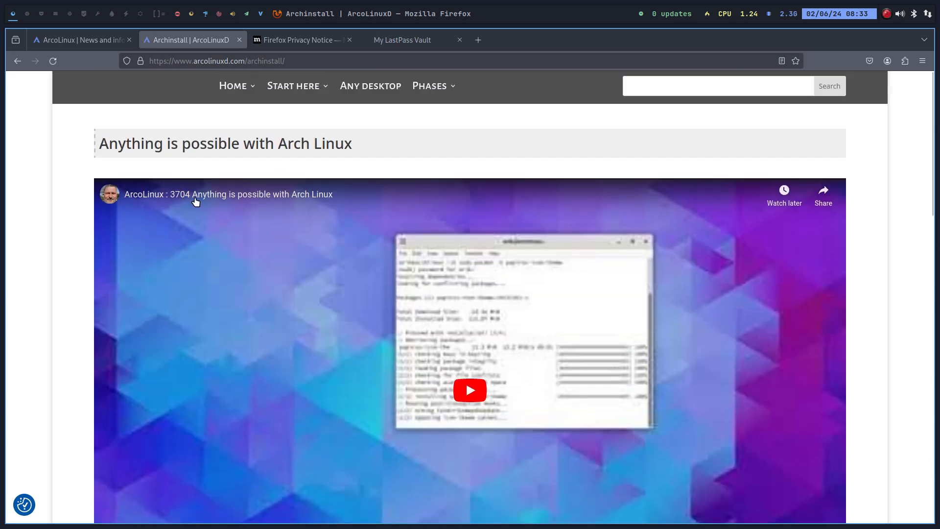
mouse_move(319, 203)
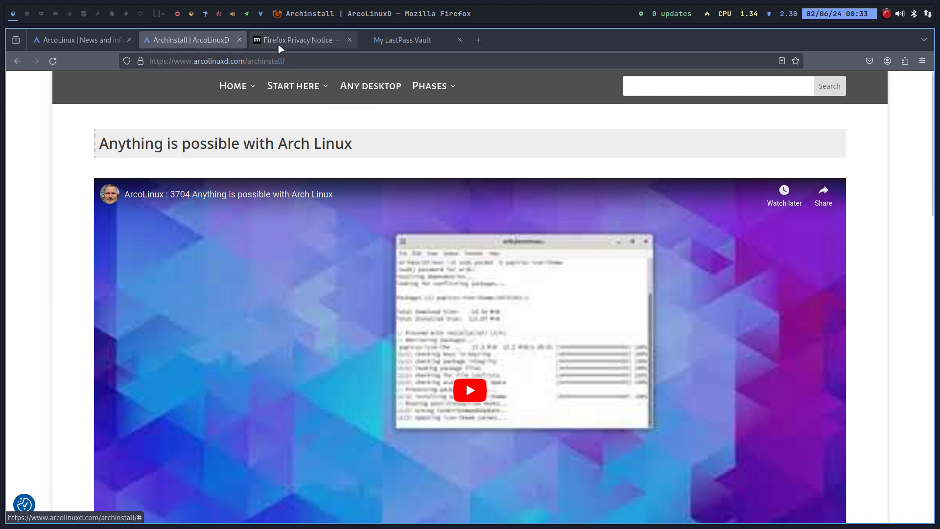
- Reach ArchWiki from a Google search and load its Installation guide article
click(299, 40)
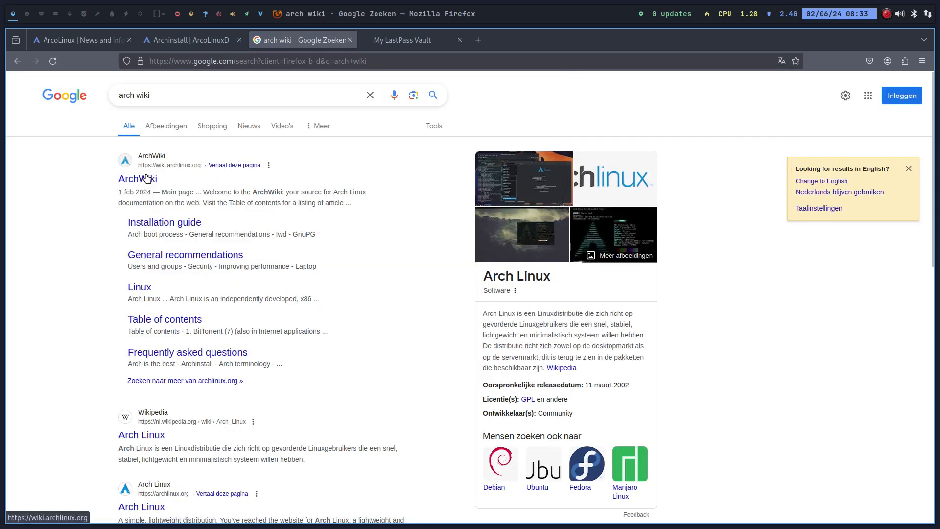
click(137, 178)
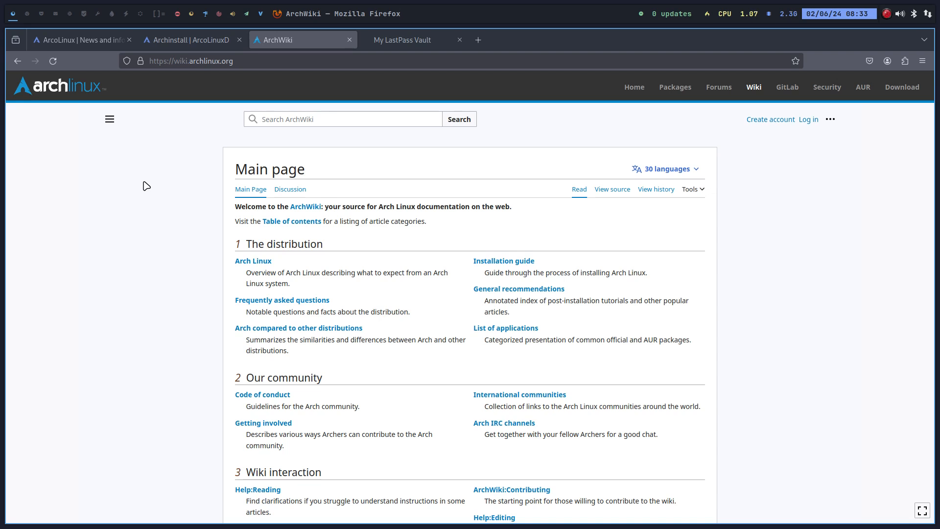
mouse_move(498, 255)
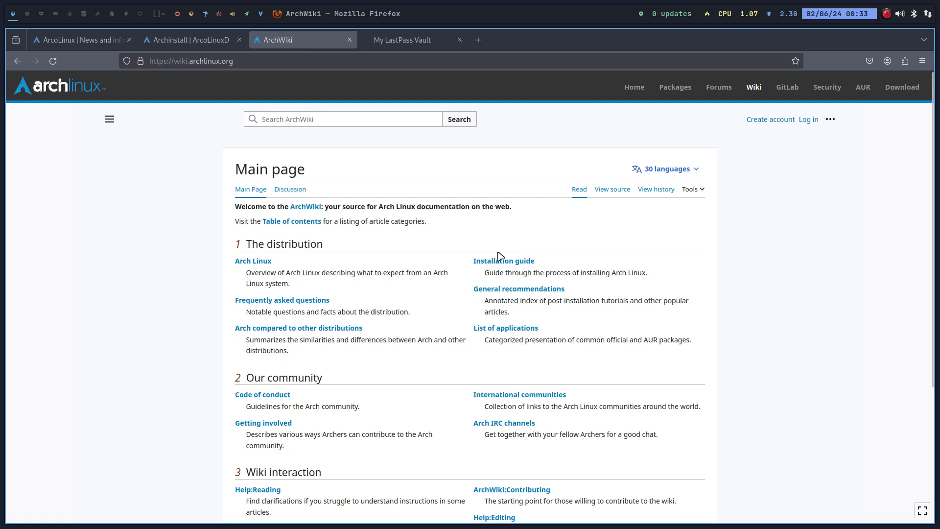
click(503, 261)
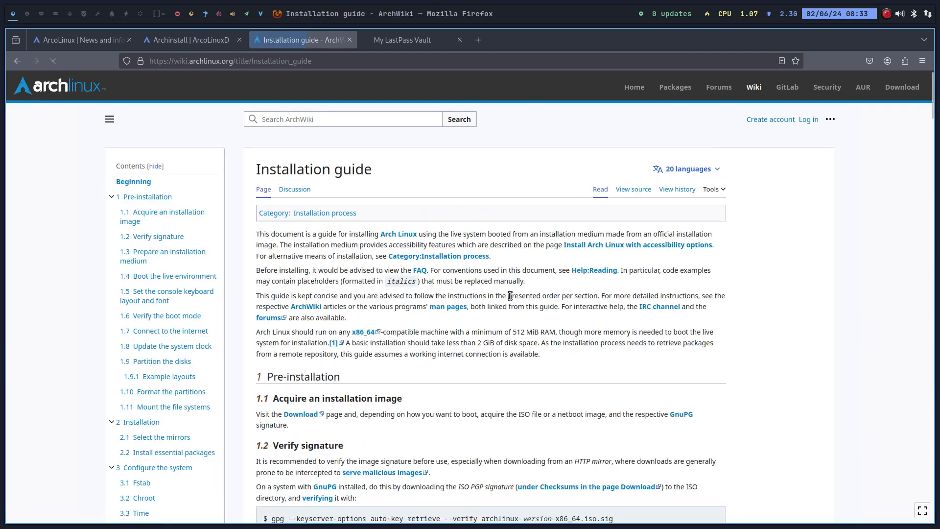
scroll(down, 3)
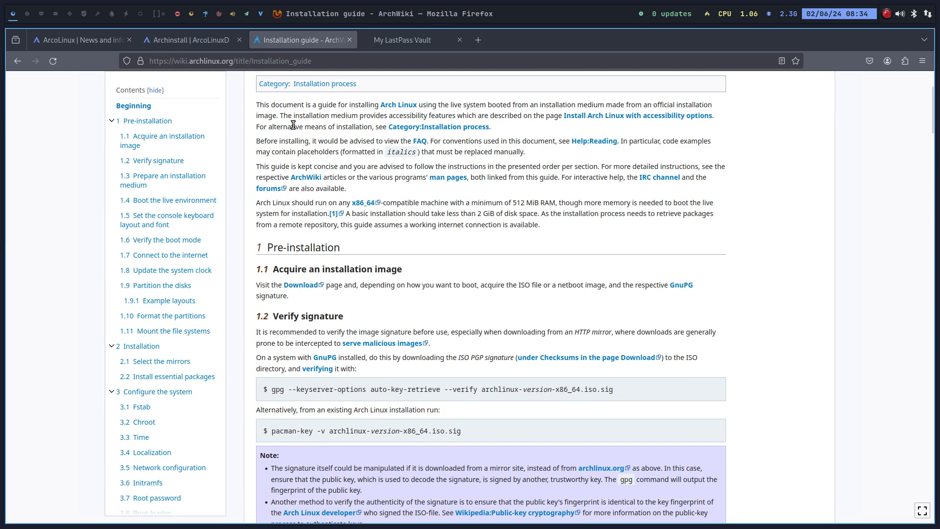
- Return to the ArcoLinuxD Archinstall tab and reopen its Phases menu
click(190, 40)
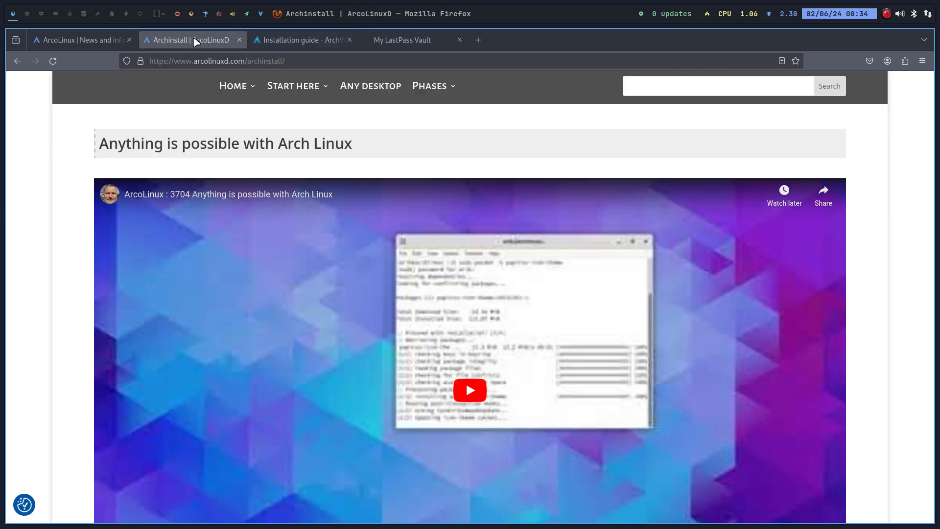
click(430, 85)
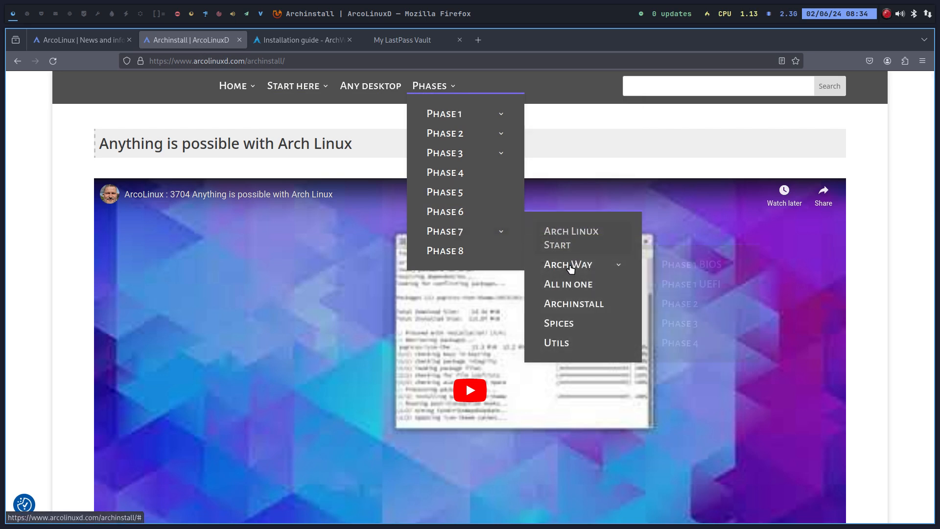
mouse_move(568, 264)
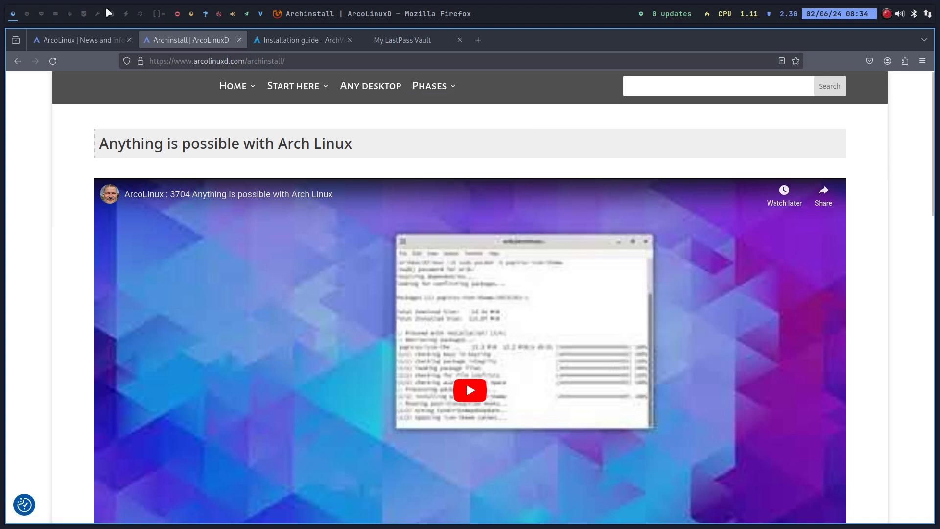
mouse_move(33, 13)
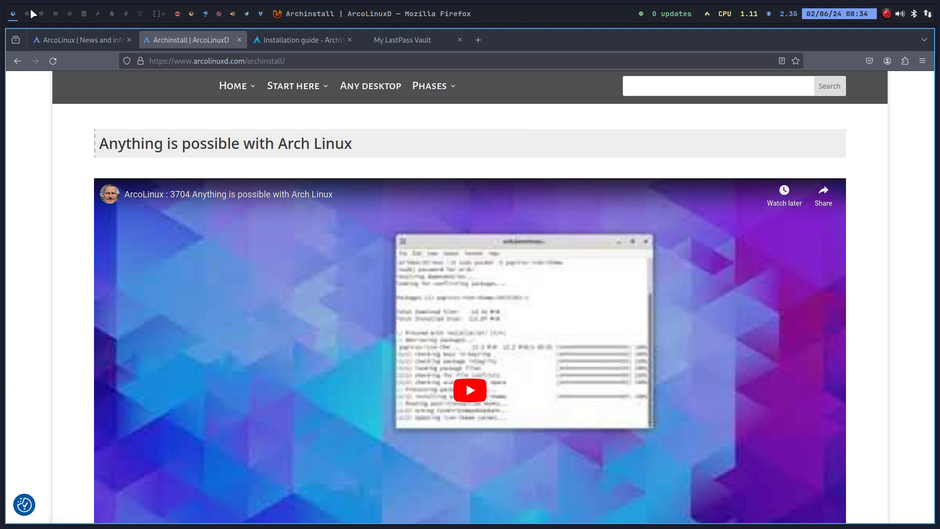
mouse_move(30, 22)
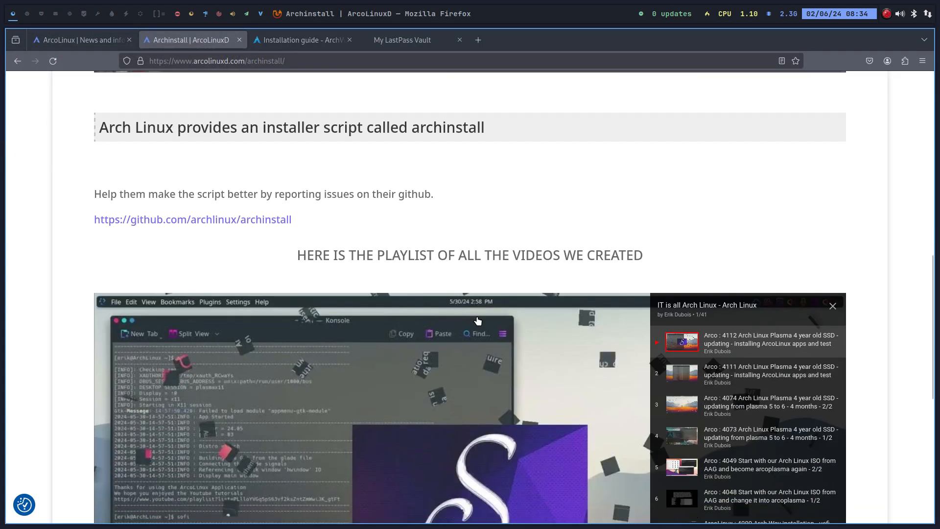
- Scroll the Archinstall page to reveal the ten-entry Arch Linux video playlist
scroll(down, 3)
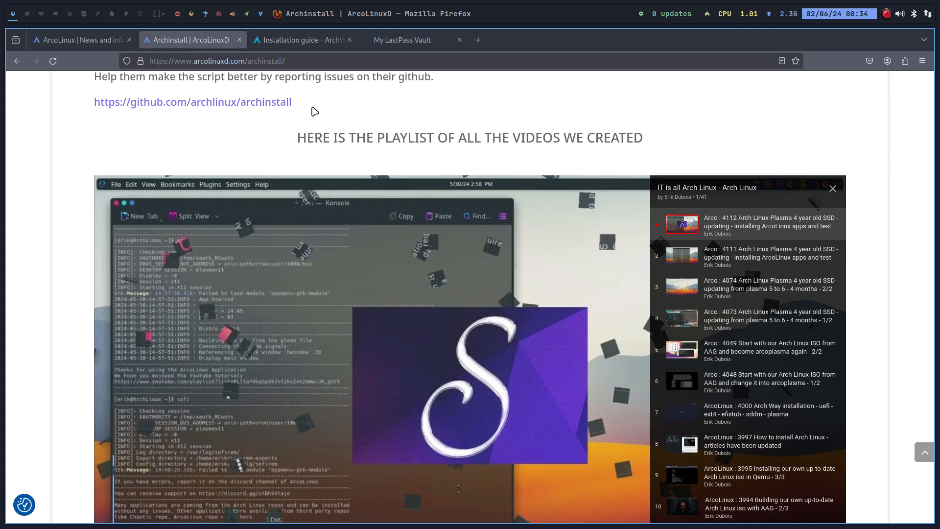
mouse_move(152, 10)
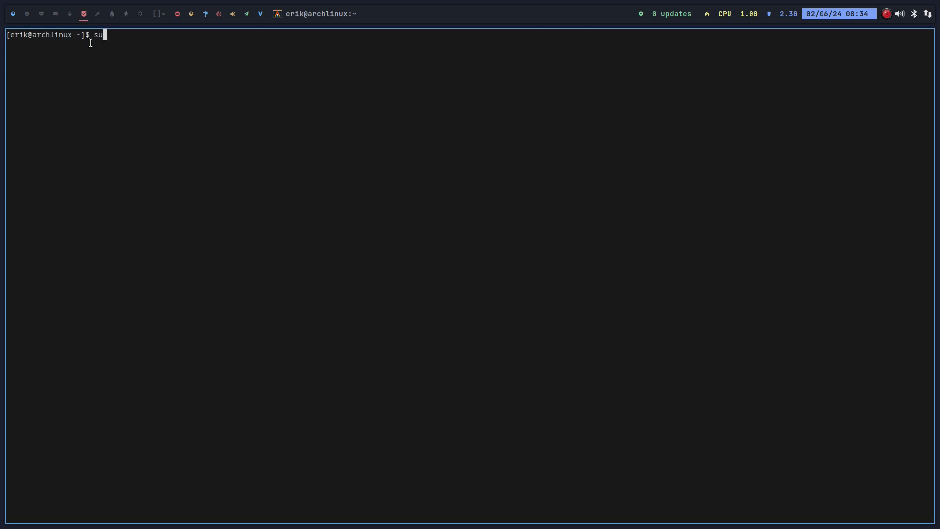
- Run ls /usr/share/xsessions/ to list chadwm.desktop and xfce.desktop
text(ls /usr)
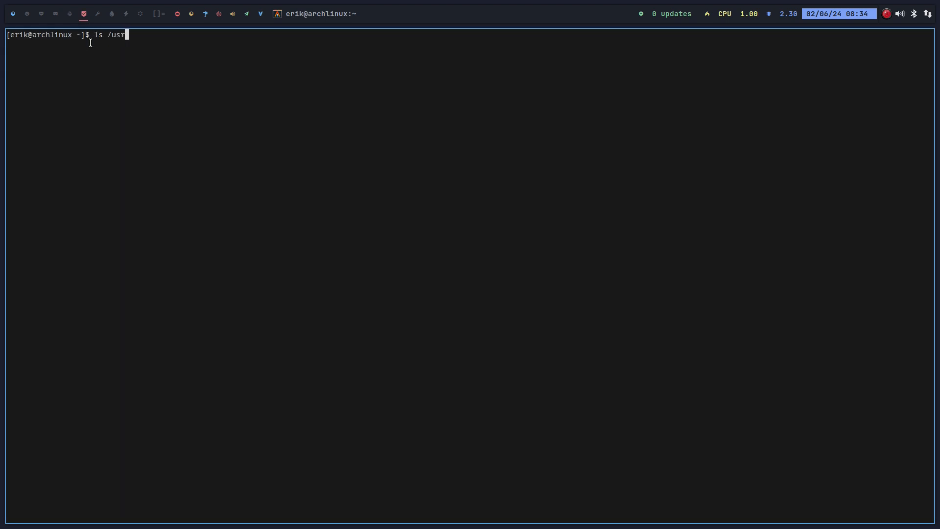
text(/share/xd)
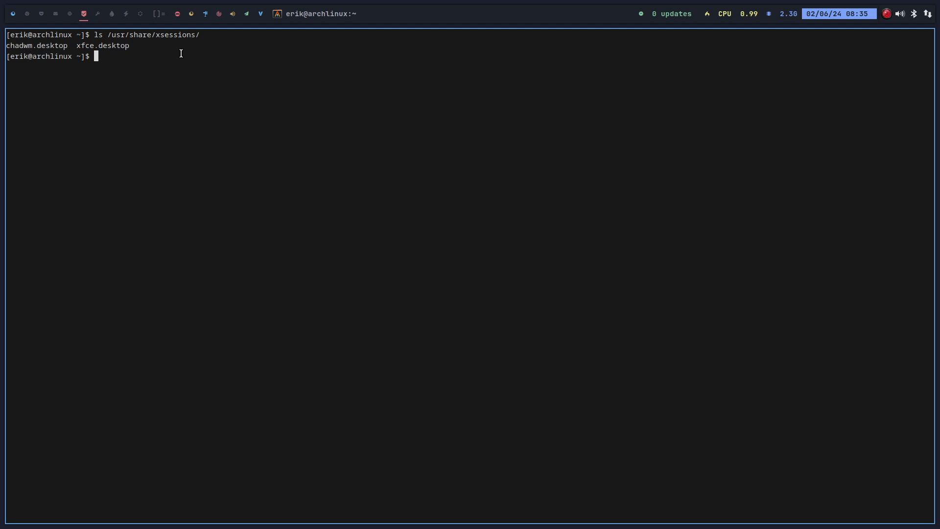
mouse_move(64, 38)
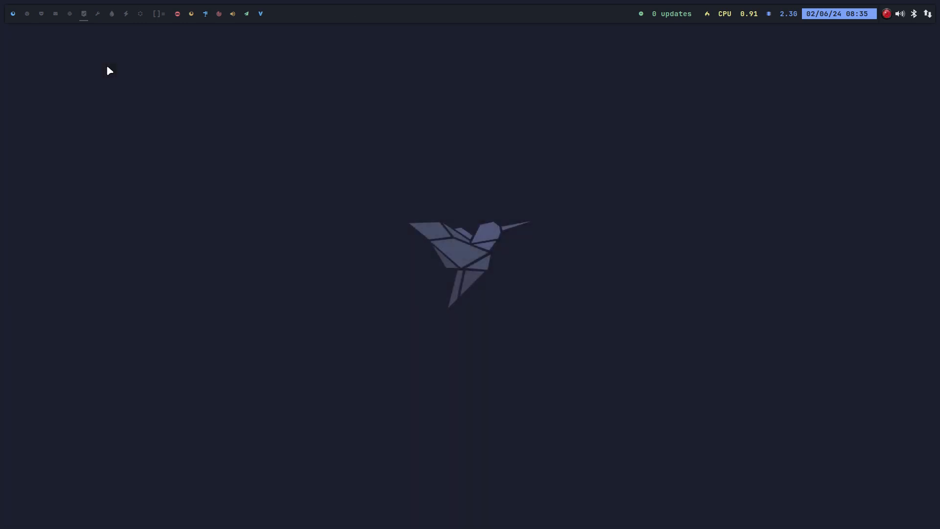
- Browse into the arcolinux-nemesis folder in Thunar and open 0-current-choices.sh in VS Code
click(83, 14)
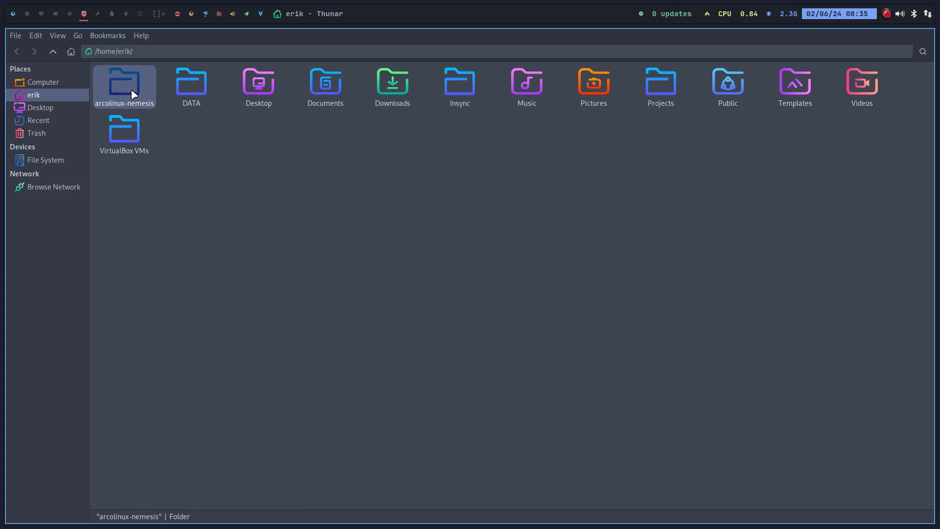
double_click(125, 83)
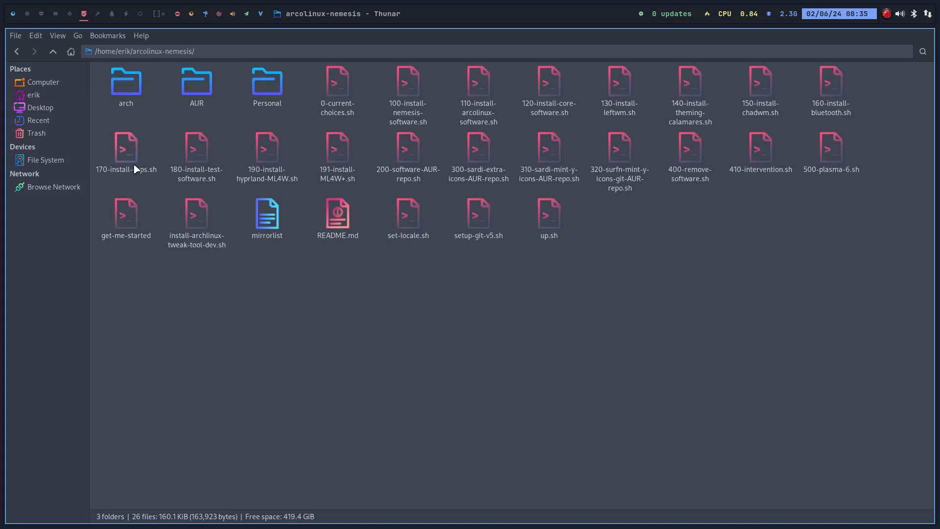
key(ctrl+a)
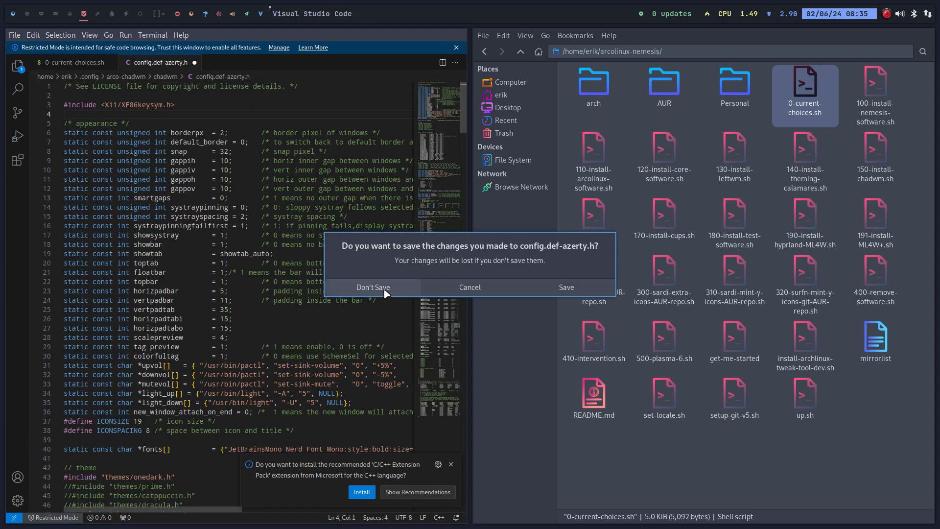
- Discard config.def-azerty.h without saving and scroll 0-current-choices.sh to the Chadwm install question
click(373, 287)
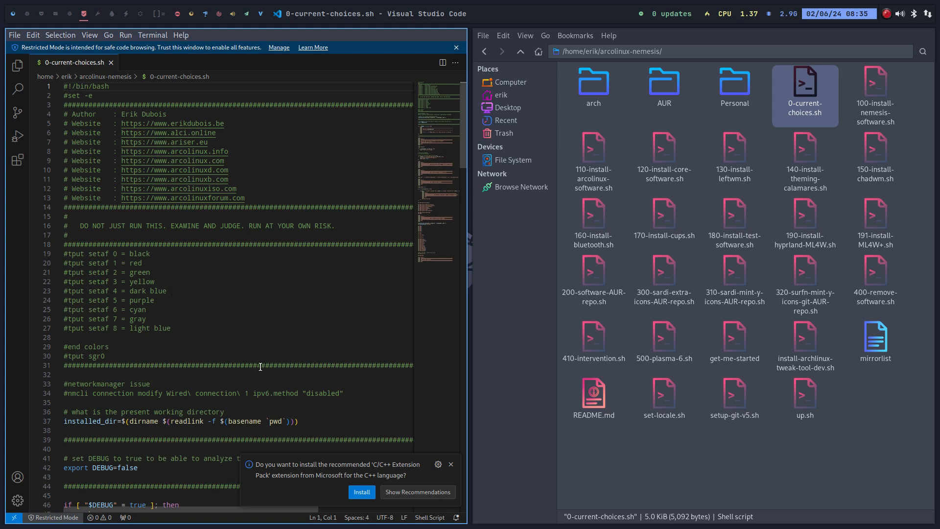
scroll(down, 3)
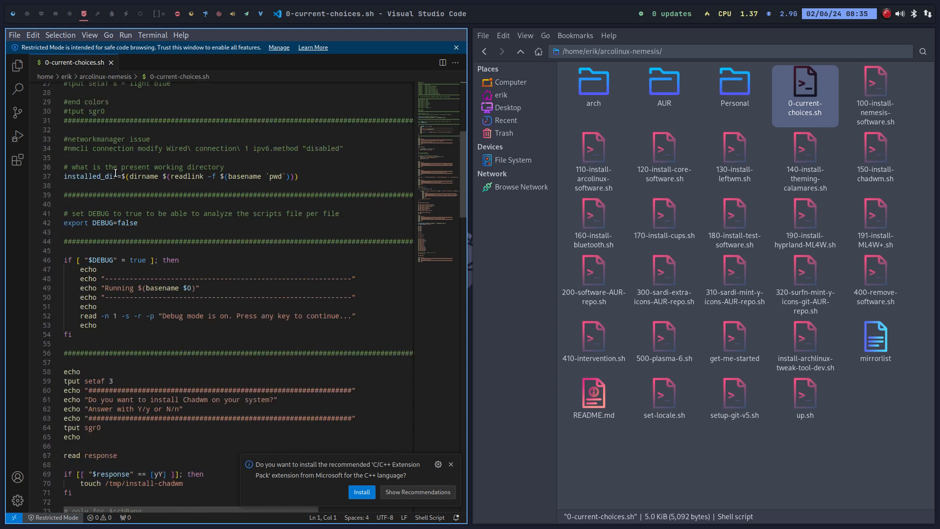
mouse_move(233, 294)
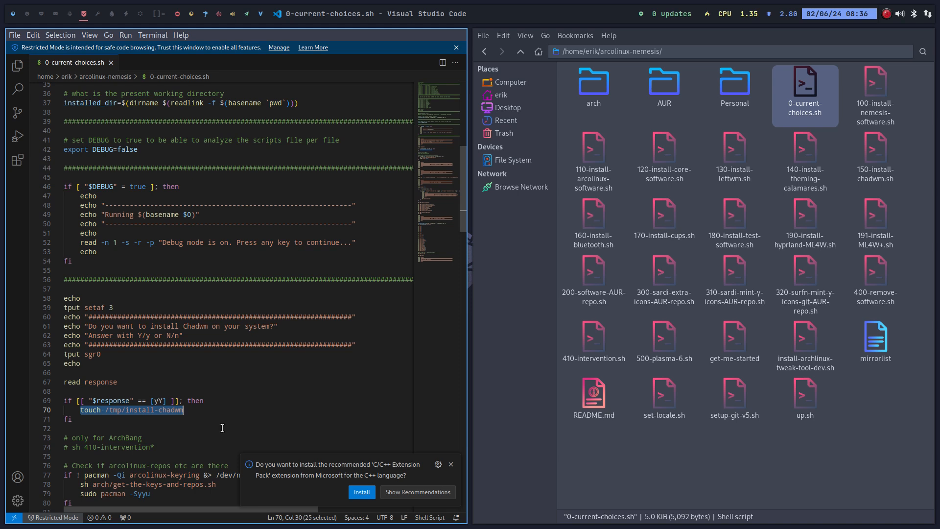
mouse_move(222, 425)
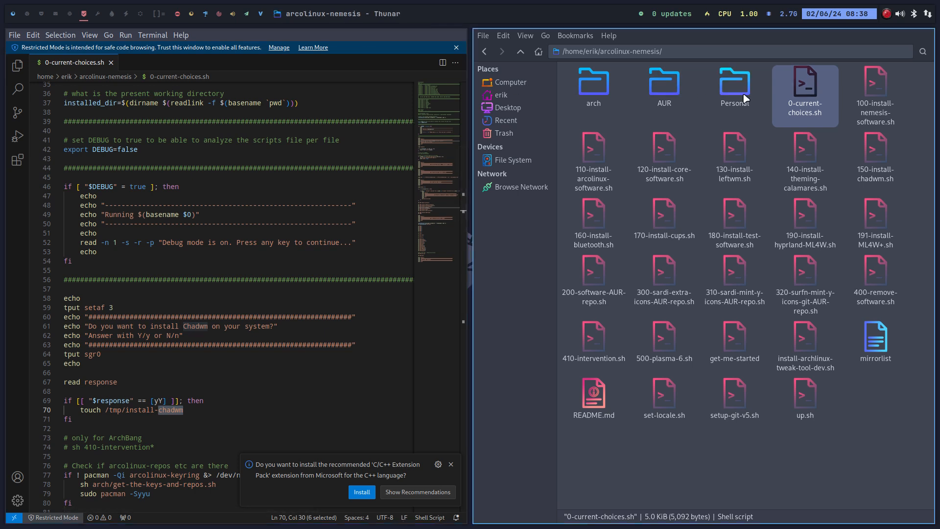
double_click(735, 81)
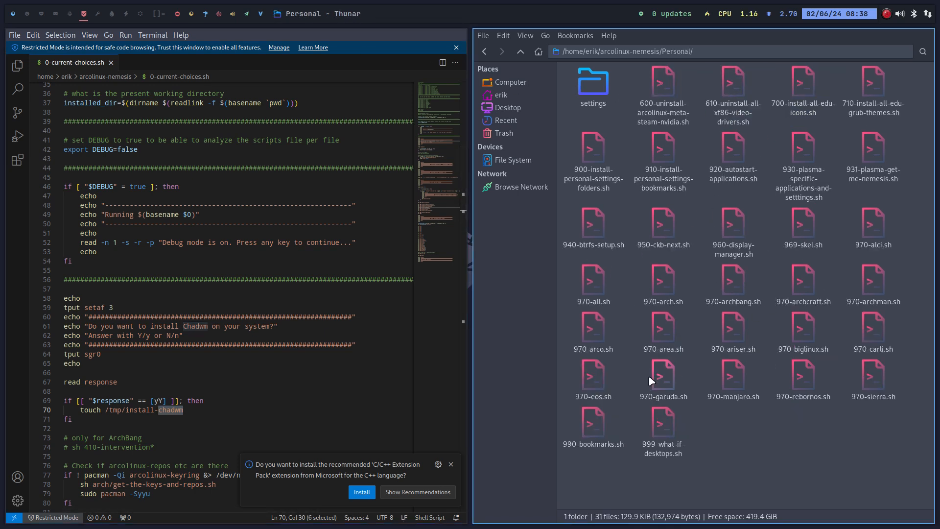
click(520, 52)
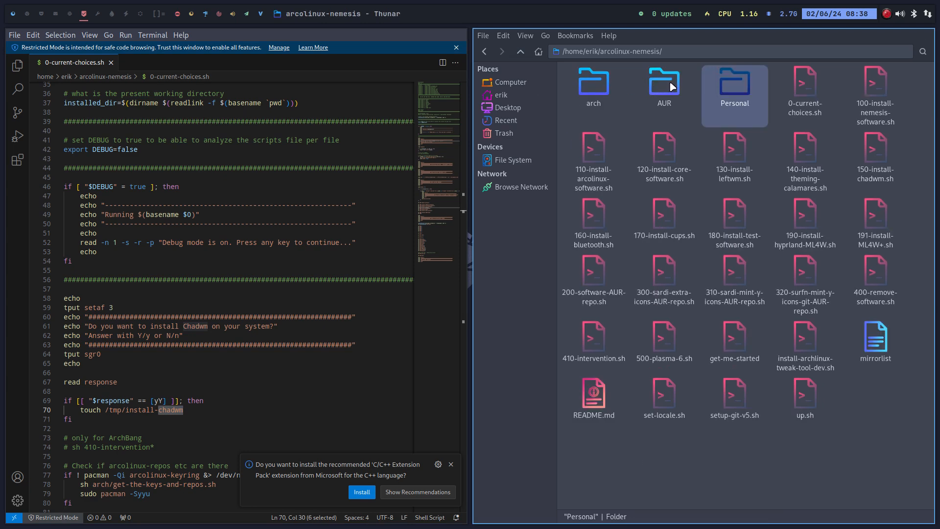
double_click(663, 81)
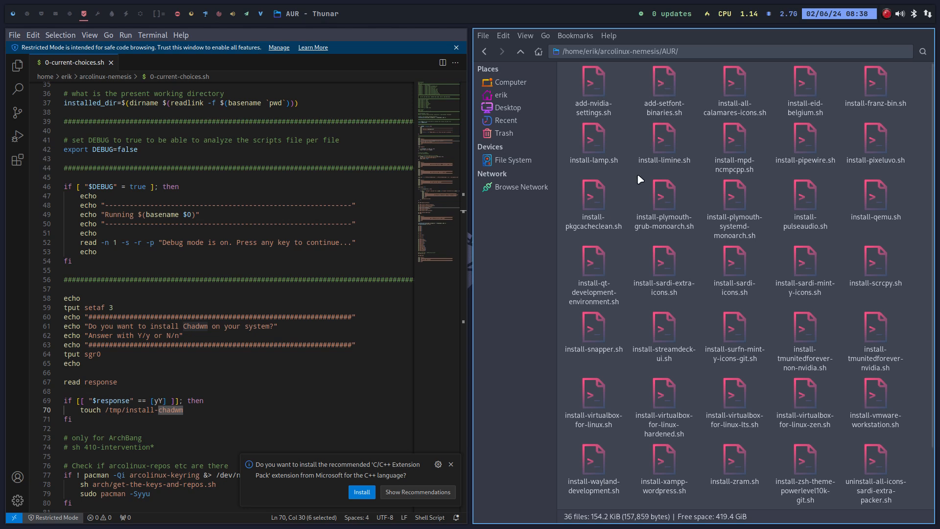
scroll(down, 3)
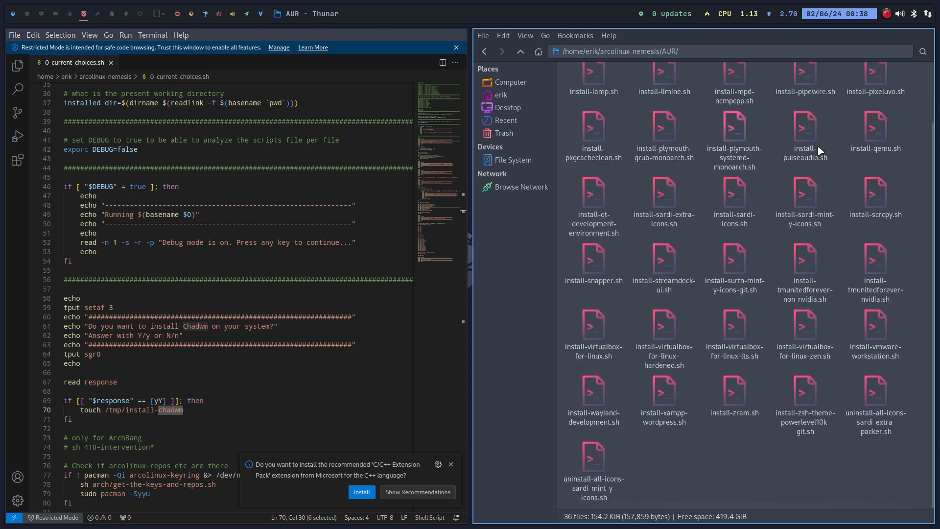
mouse_move(723, 480)
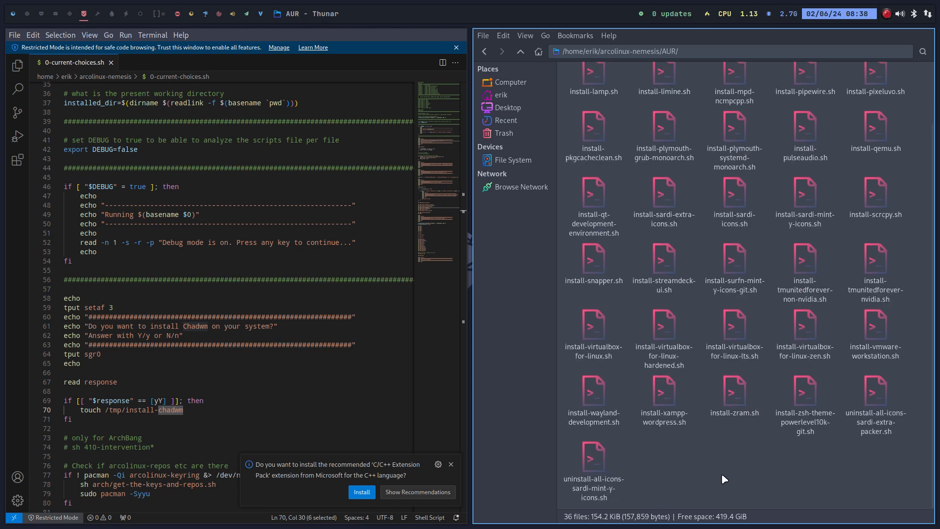
click(664, 390)
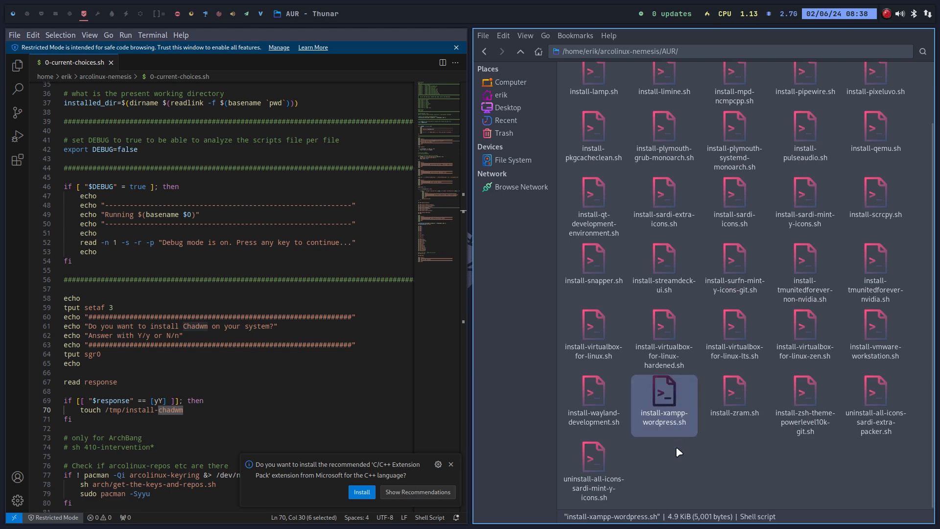
scroll(up, 3)
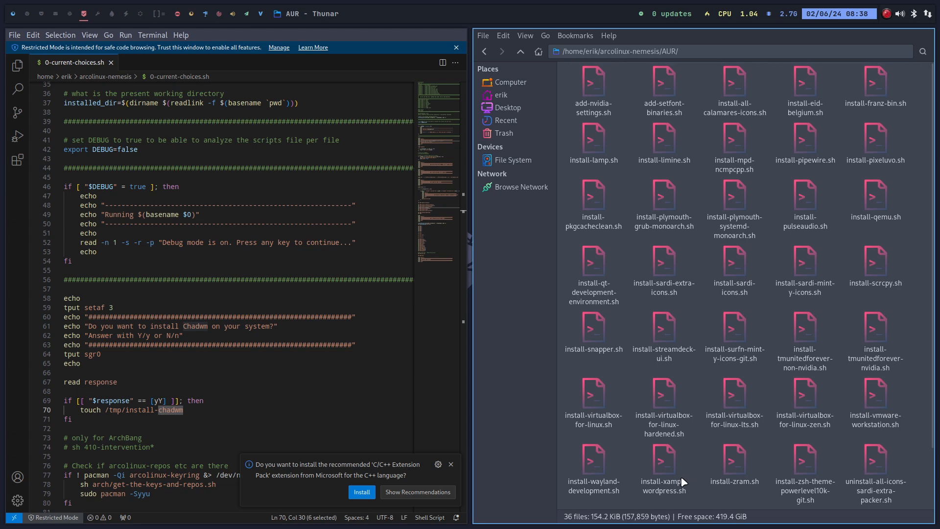
click(805, 326)
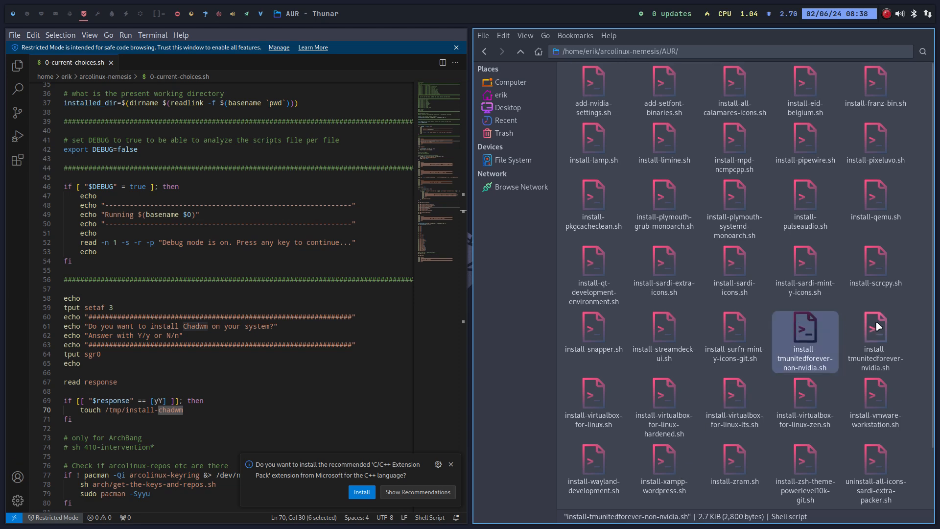
click(875, 327)
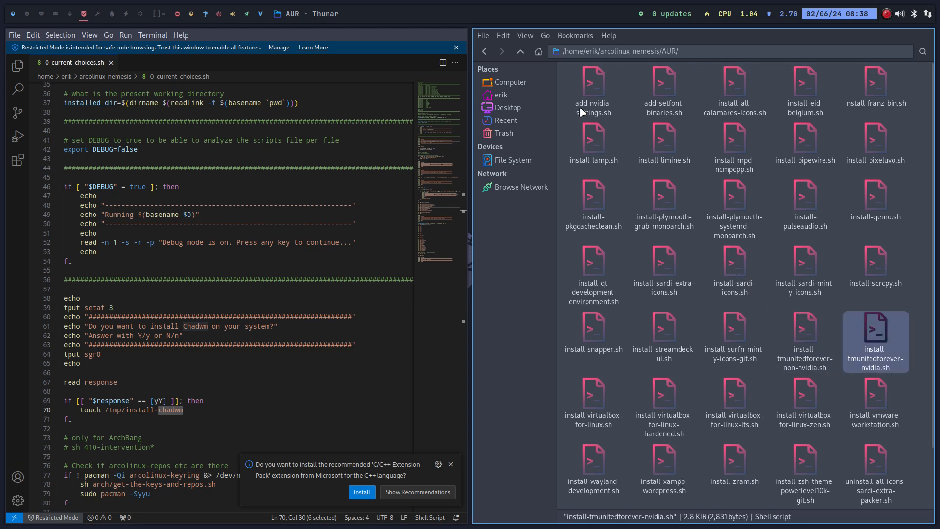
click(520, 51)
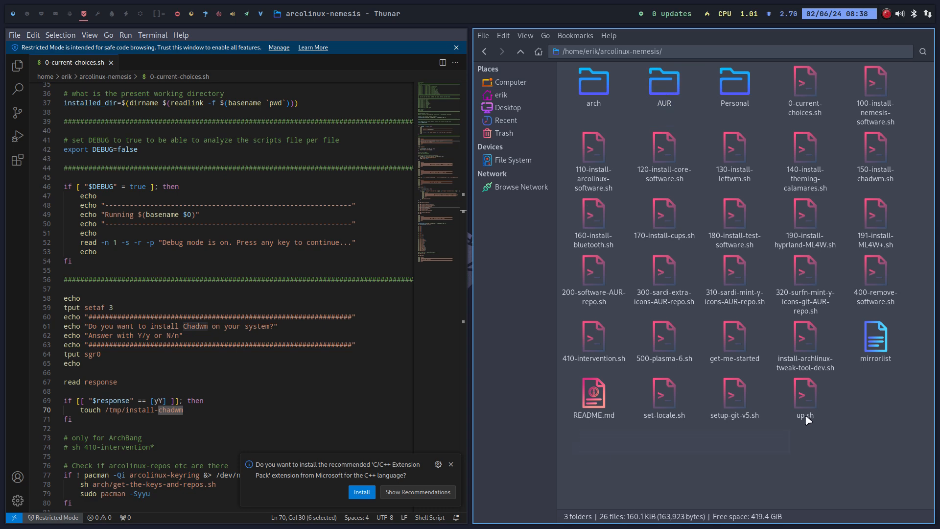
mouse_move(889, 440)
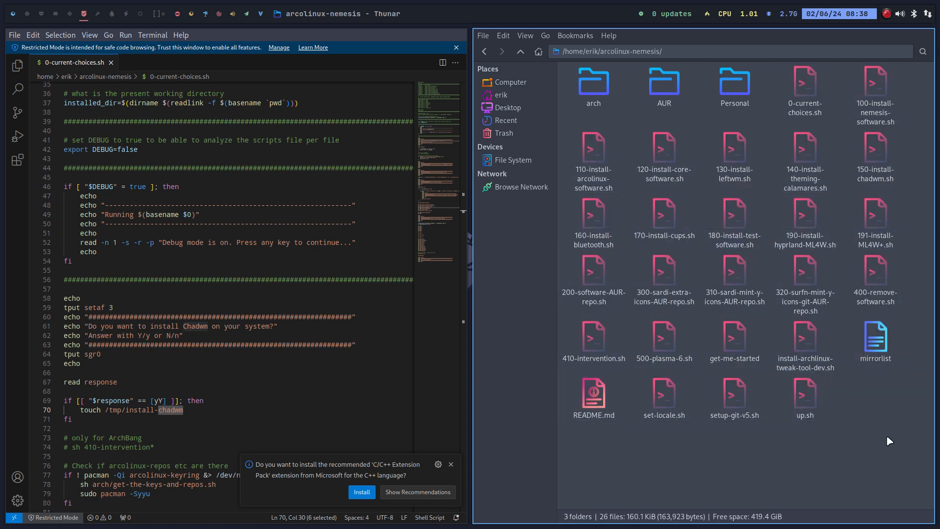